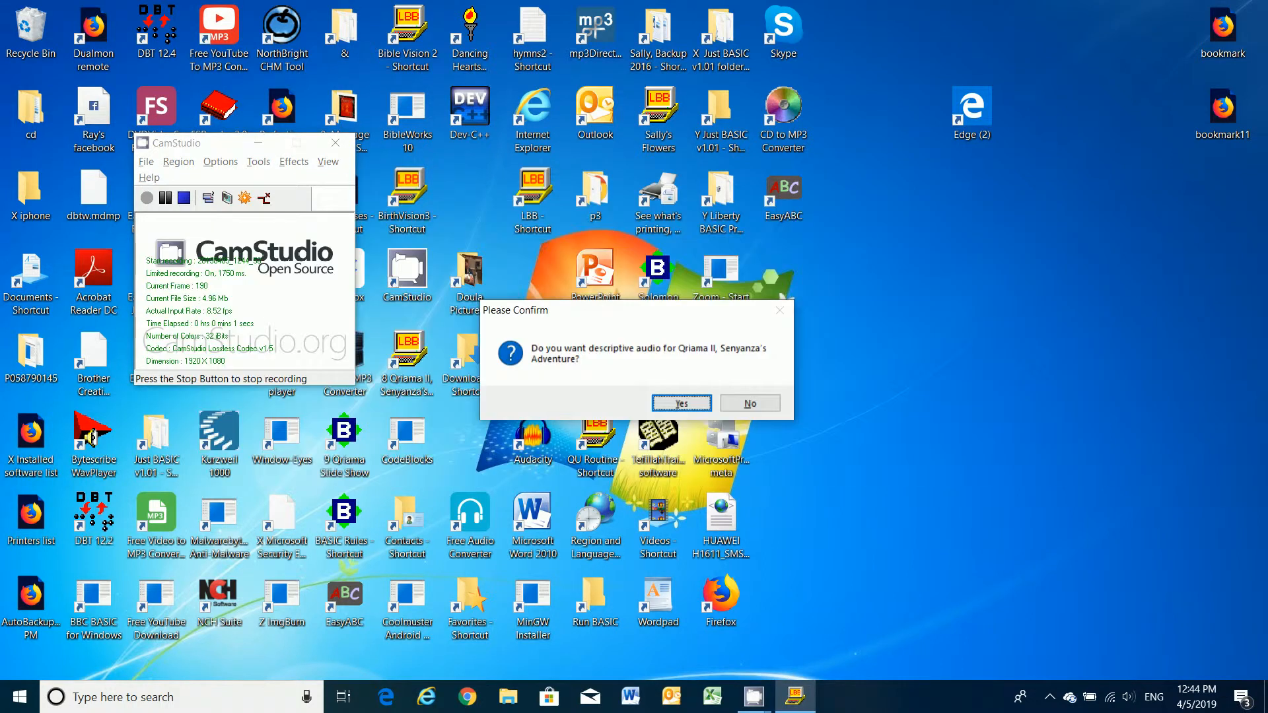
Confirm Yes to enable descriptive audio and reach the rainbow-winged title screen.
{"action": "left_click", "coordinate": [680, 403]}
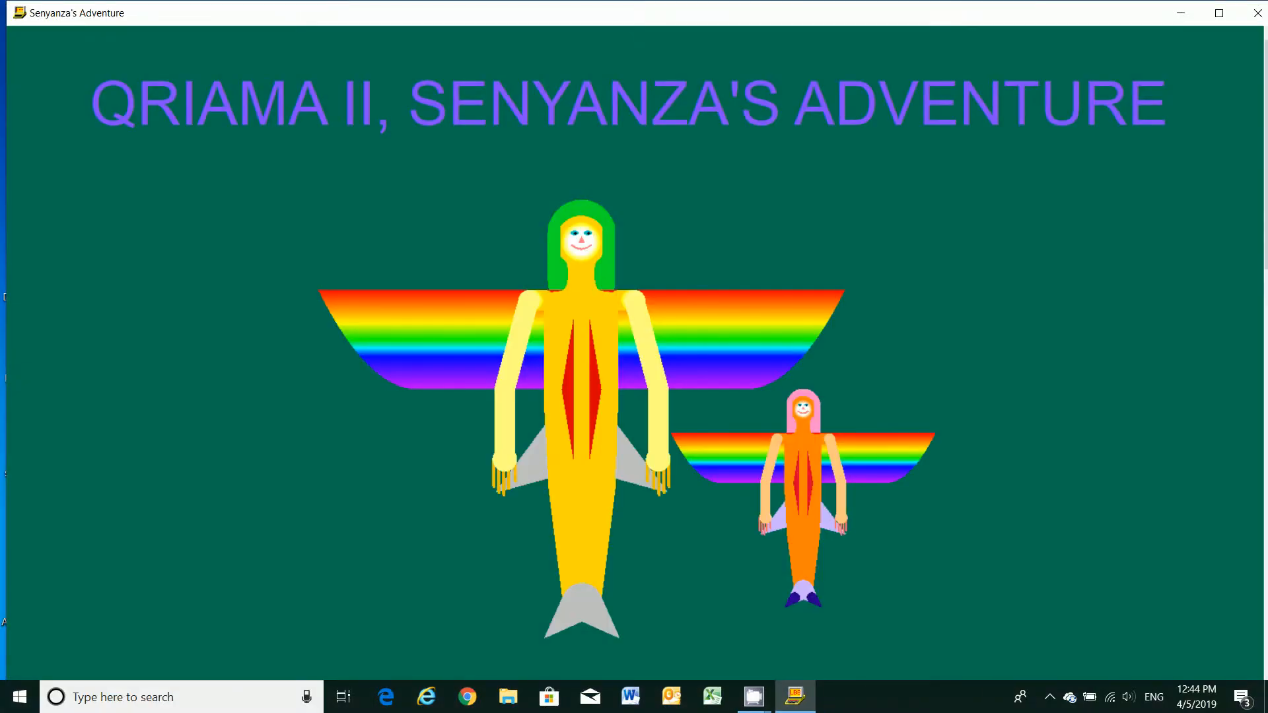